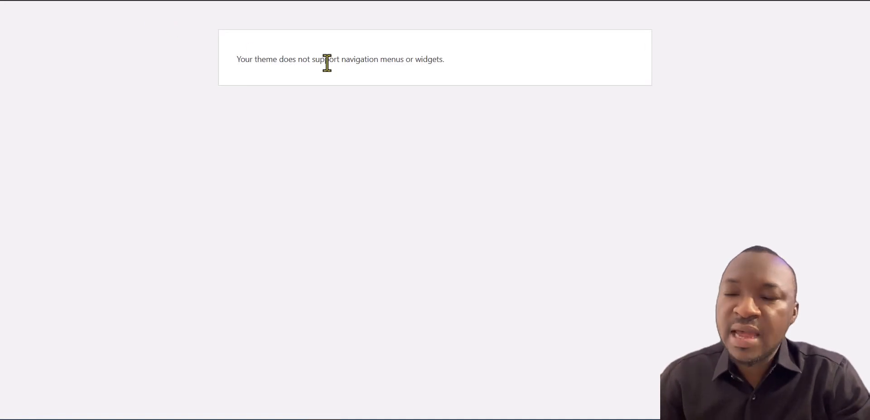
- From the unsupported-menus notice, go to Appearance > Themes and start adding a new theme
triple_click(340, 59)
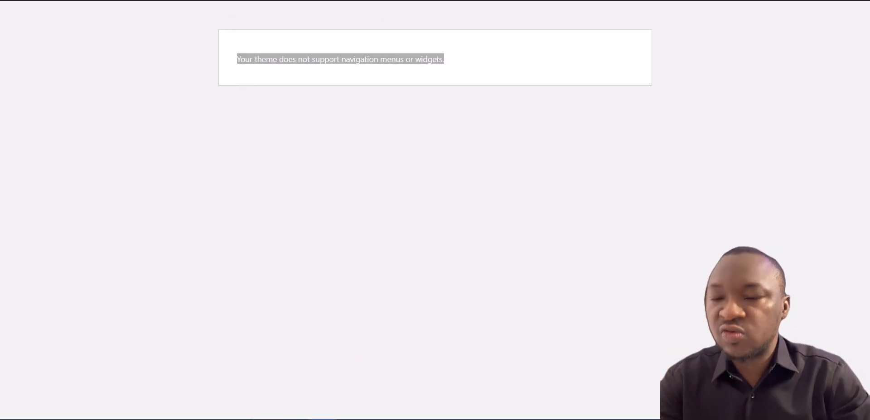
left_click(233, 10)
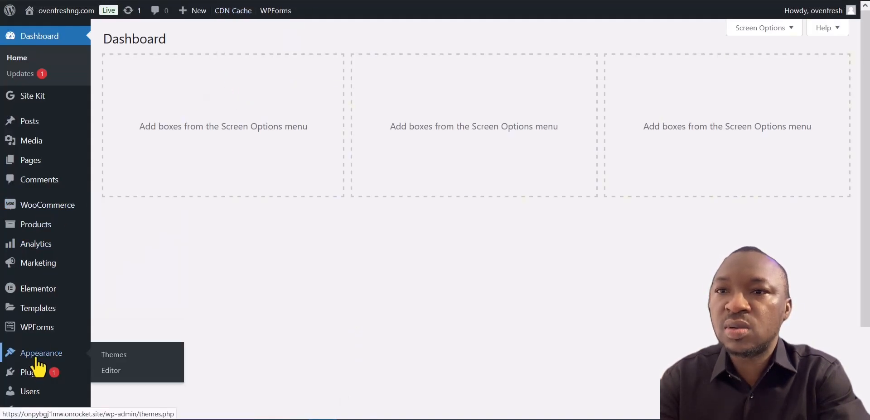
mouse_move(113, 355)
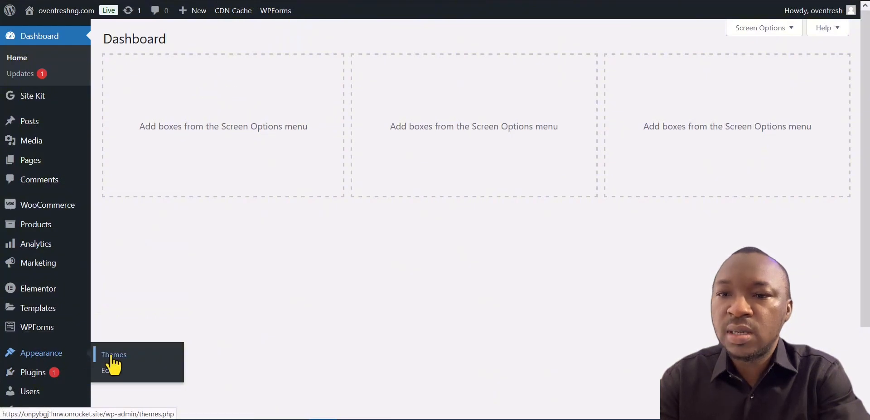
mouse_move(232, 90)
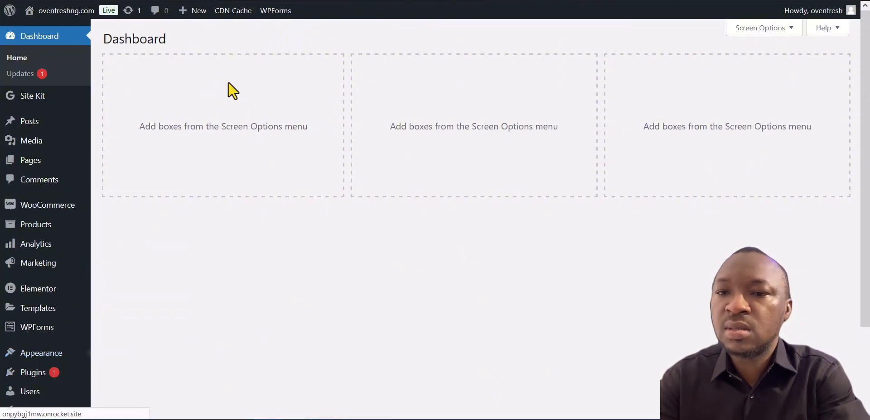
left_click(41, 353)
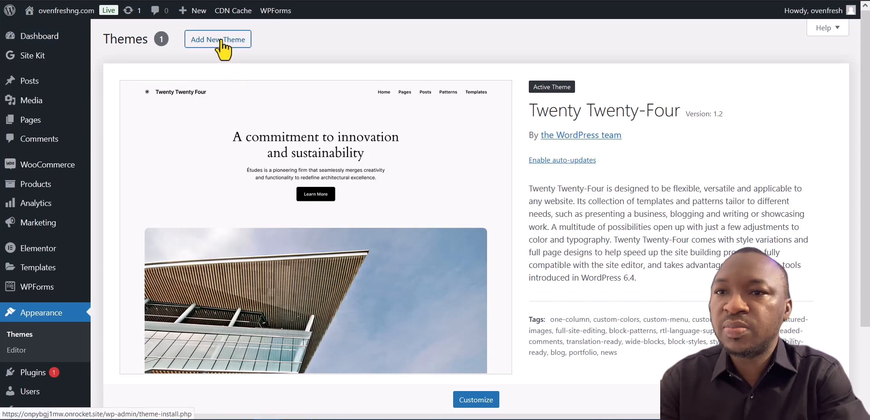
left_click(217, 39)
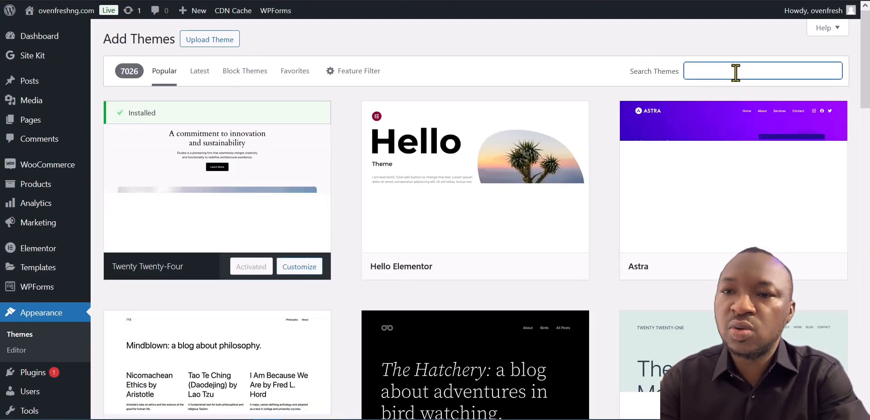
- Search the theme directory for 'hello' and scroll to the Hello Elementor card
type("hello")
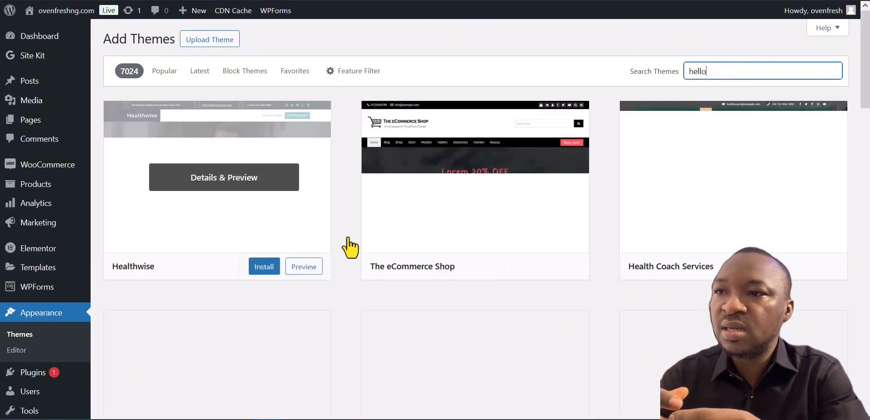
key("Return")
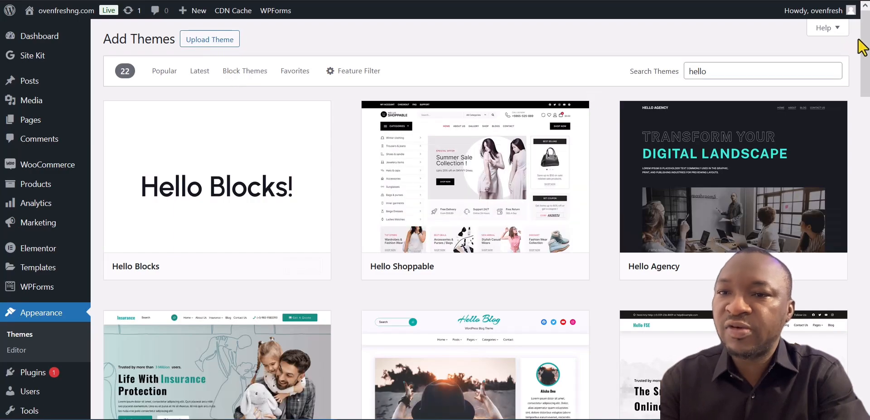
scroll("down", 3)
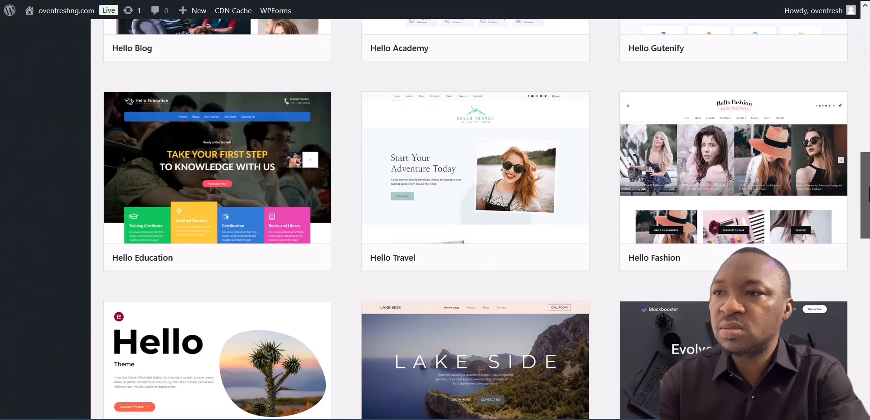
scroll("down", 3)
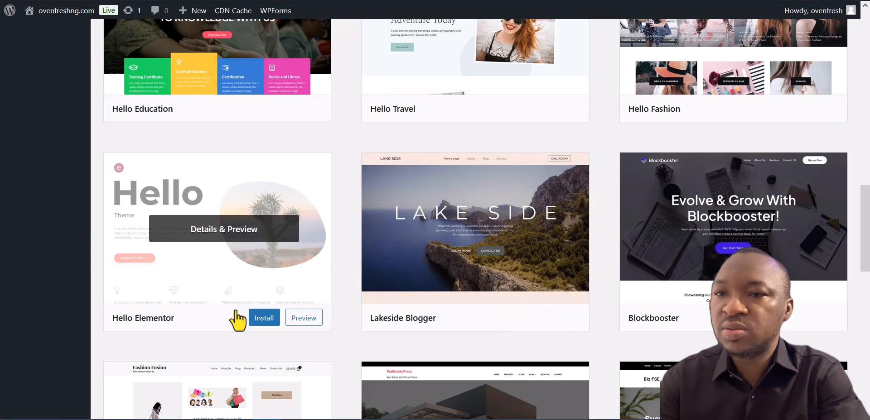
- Install Hello Elementor from its card and activate it as the site theme
left_click(264, 318)
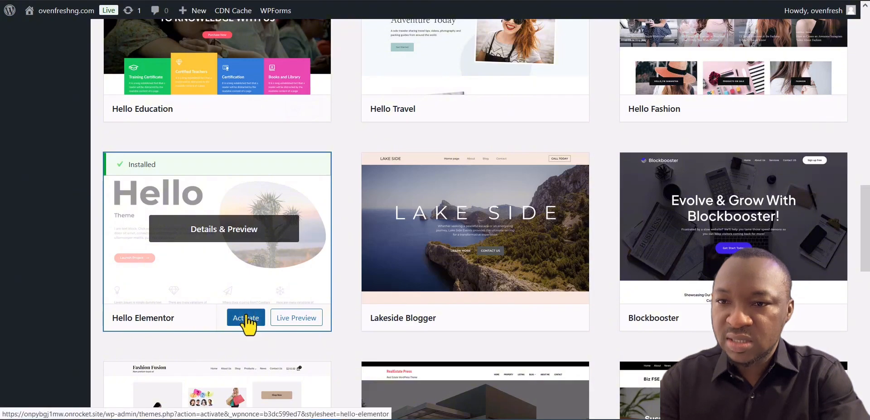
mouse_move(245, 235)
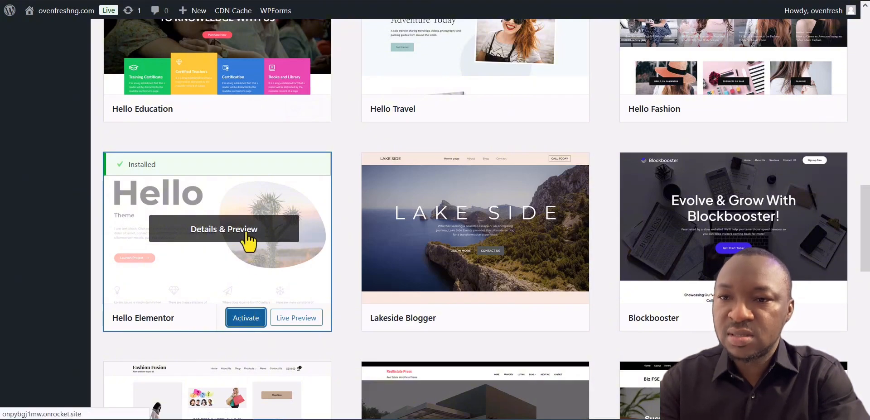
left_click(224, 229)
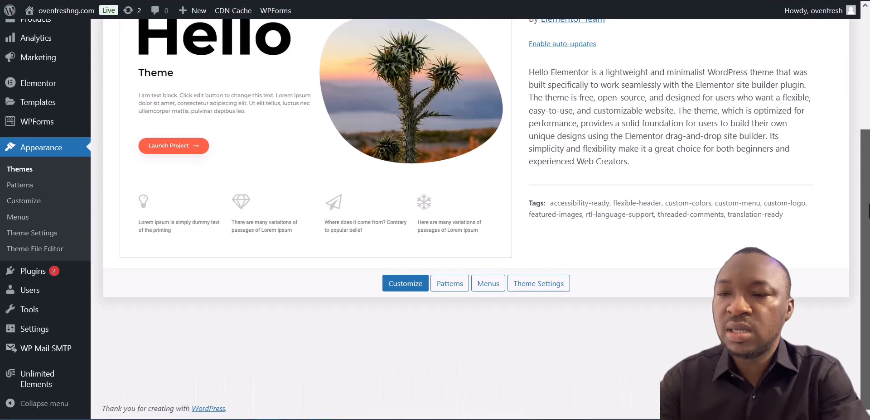
mouse_move(24, 201)
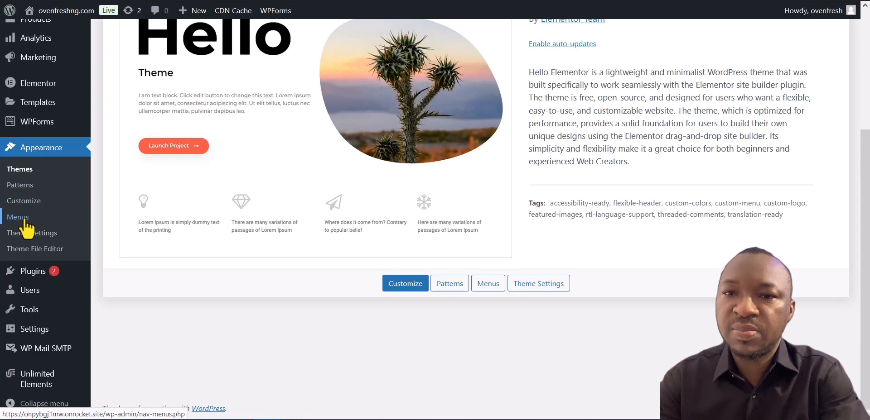
mouse_move(233, 80)
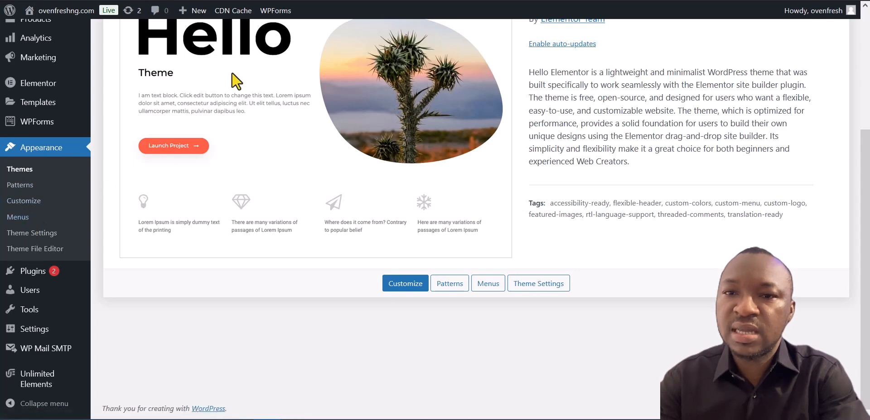
- Return to the Menus page showing the navigation-menus-unsupported notice
left_click(488, 283)
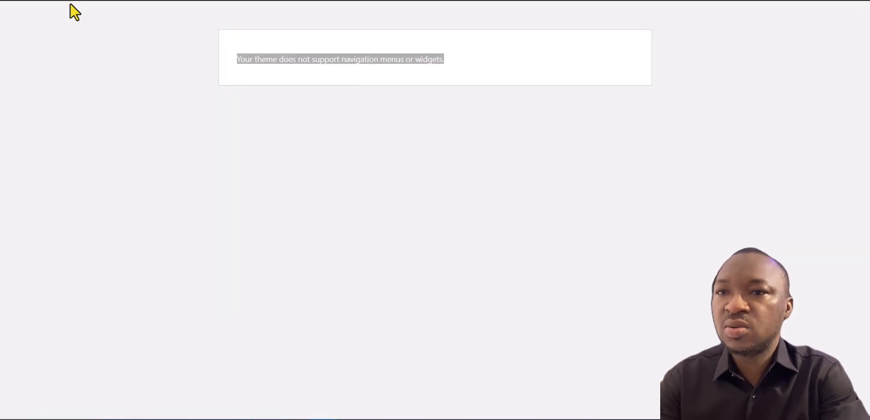